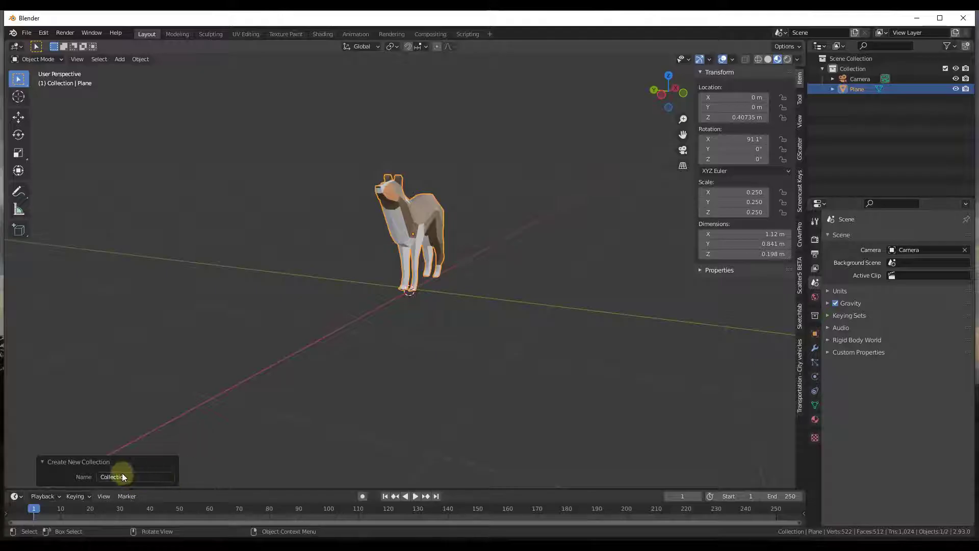
# Step: Name the new collection holding the dog model 'Bonnie'
pyautogui.click(135, 476)
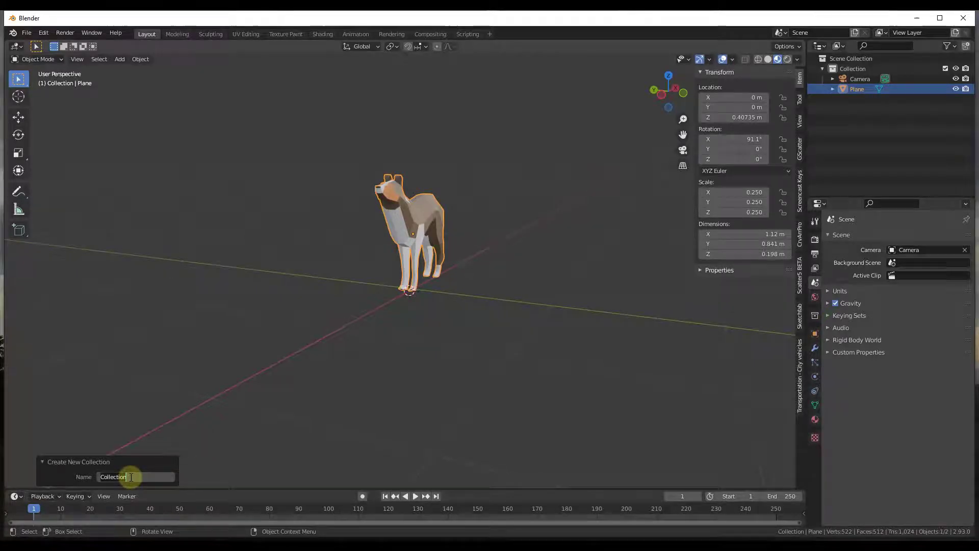
pyautogui.write('Bonnie')
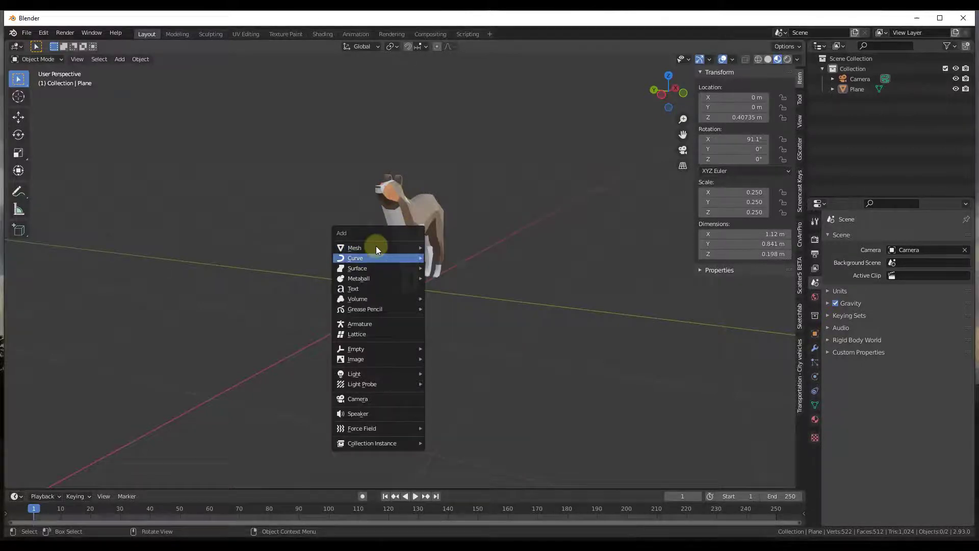
pyautogui.moveTo(371, 446)
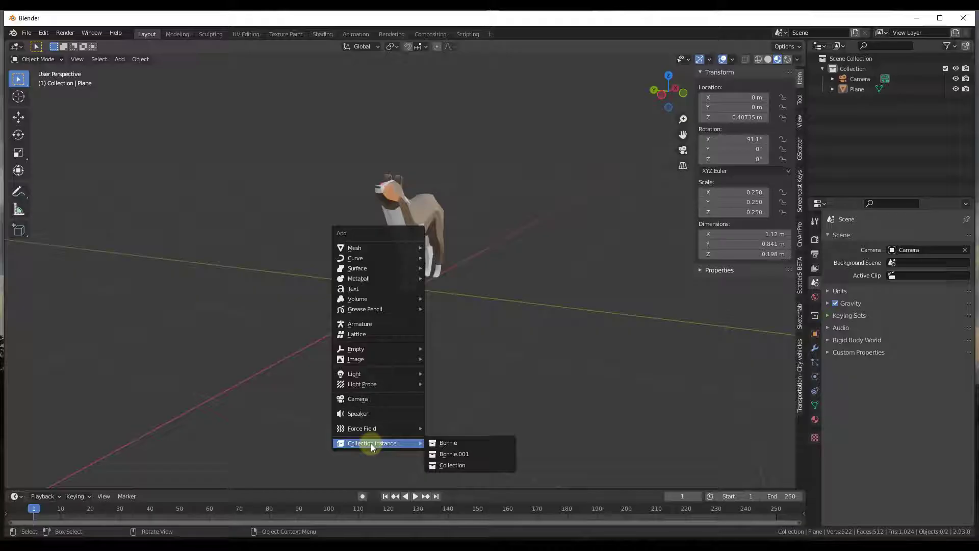
pyautogui.moveTo(414, 446)
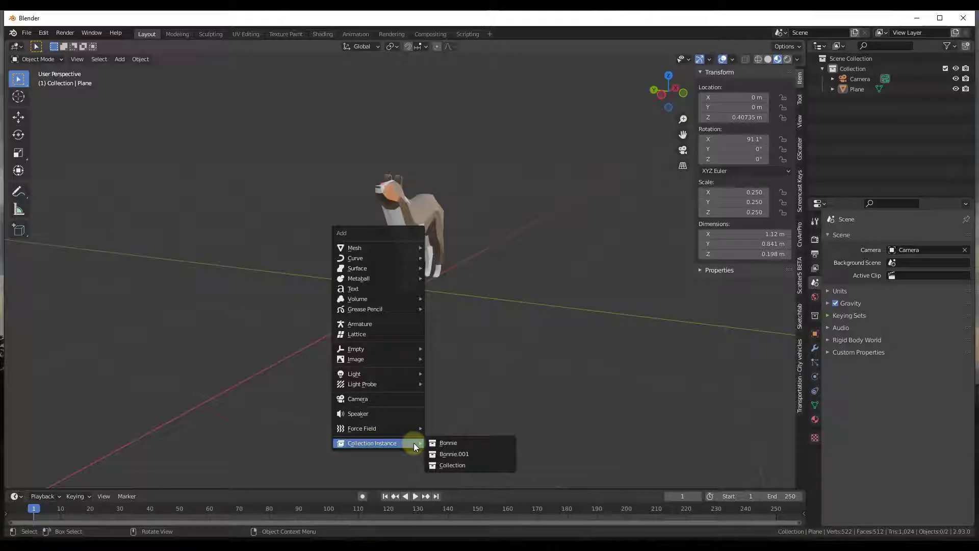
# Step: Add a Bonnie collection instance beside the original dog
pyautogui.click(447, 442)
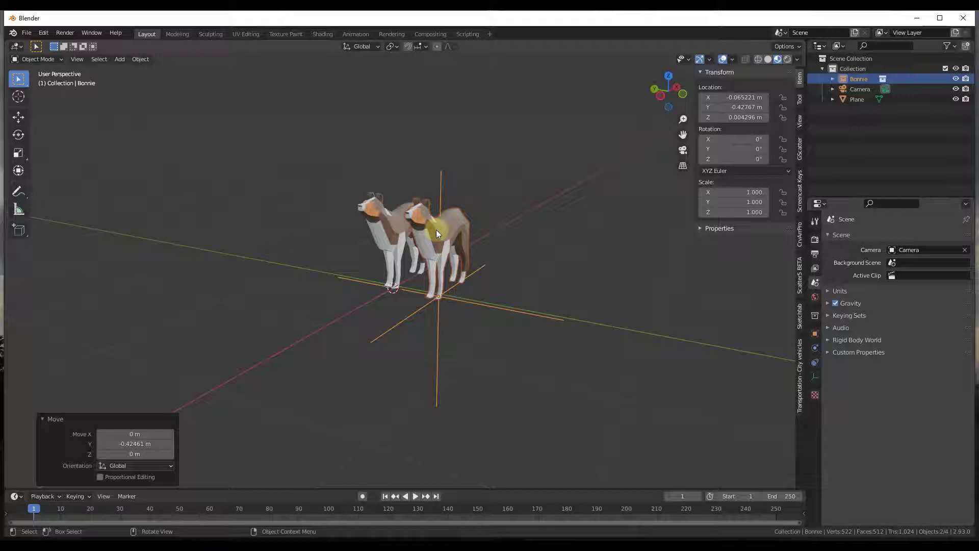
pyautogui.moveTo(365, 231)
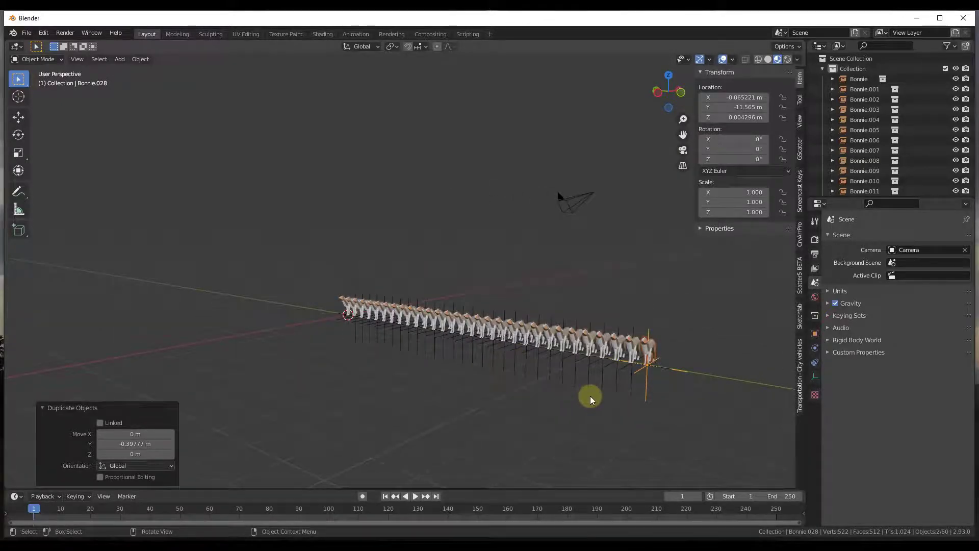
# Step: Zoom in on the long row of Bonnie dog instances
pyautogui.scroll(3)
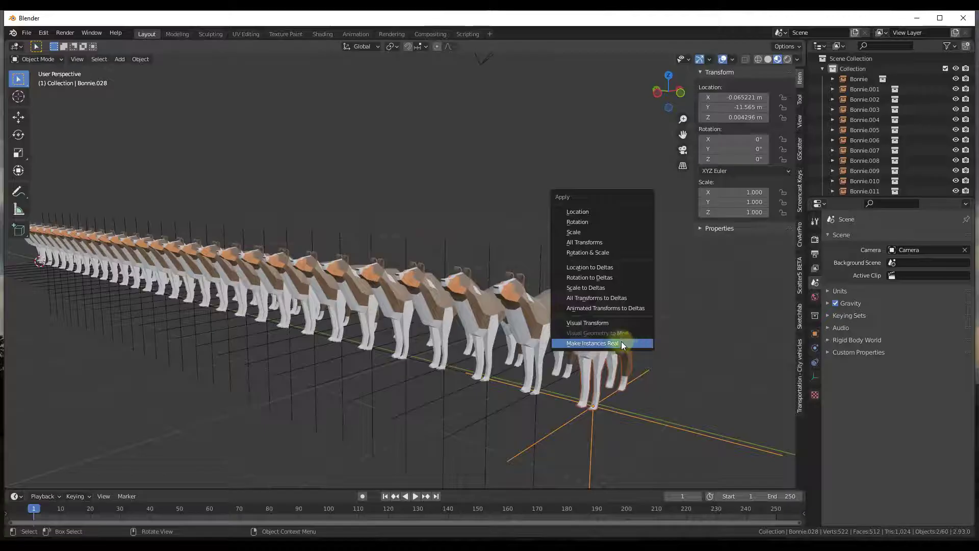
# Step: Make the last dog instance real and select its Plane.001 mesh
pyautogui.click(592, 343)
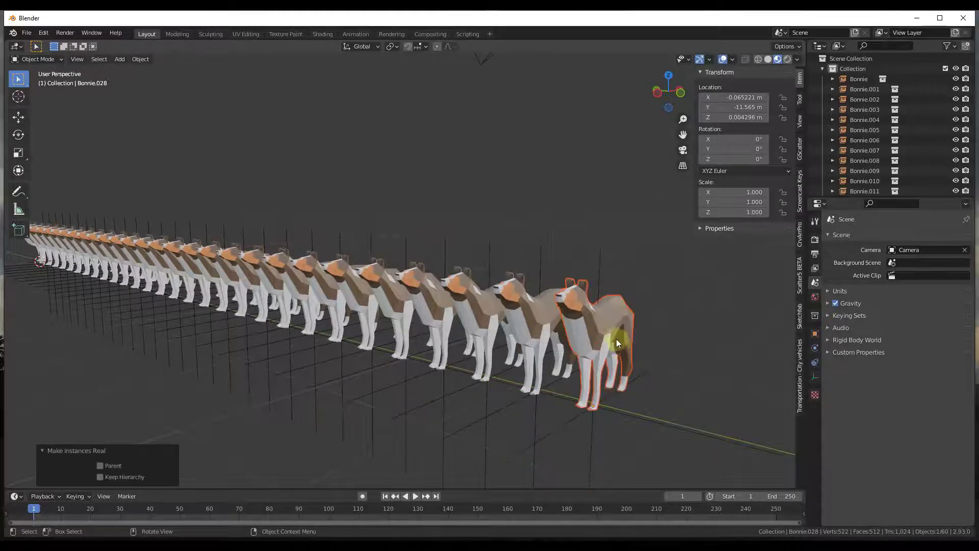
pyautogui.click(593, 330)
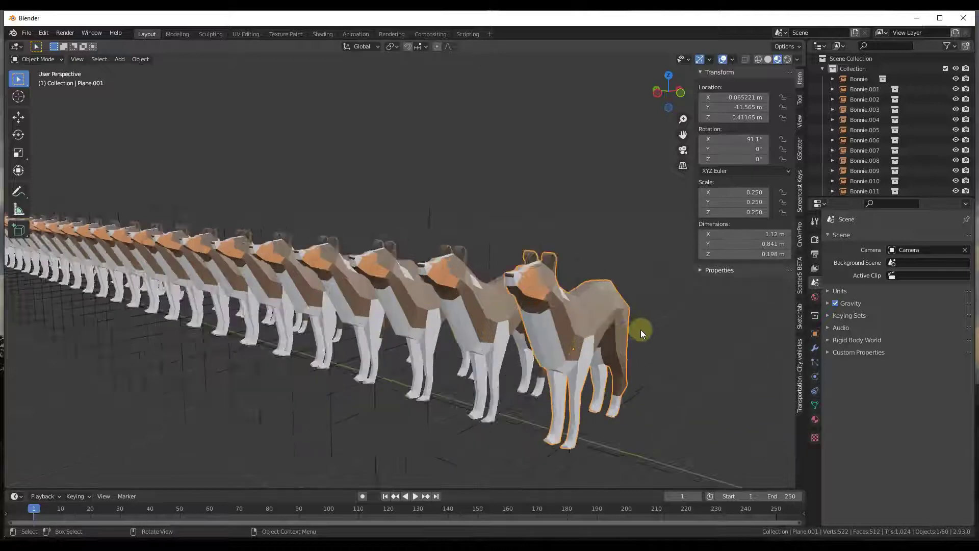
# Step: Enter Edit Mode on Plane.001 and select a face on the dog's chest
pyautogui.press('Tab')
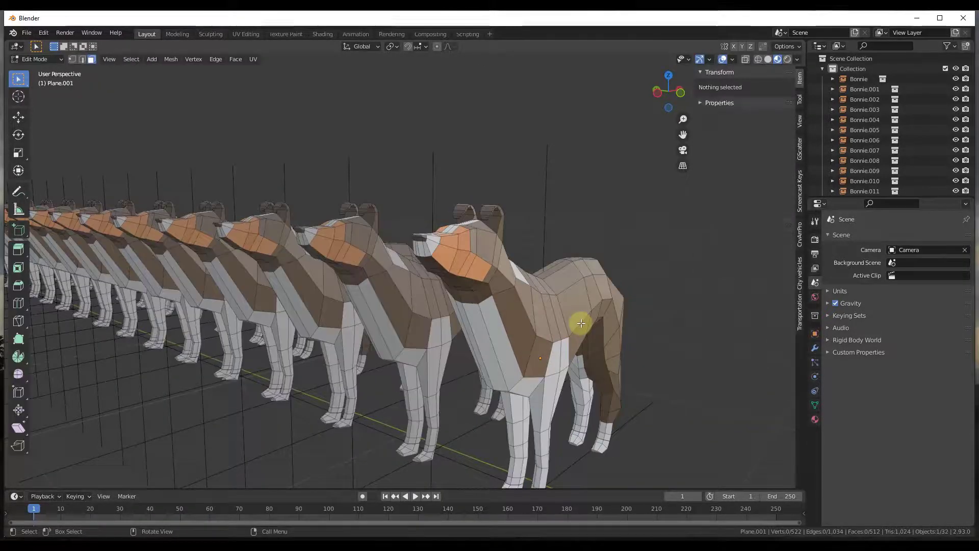
pyautogui.press('Tab')
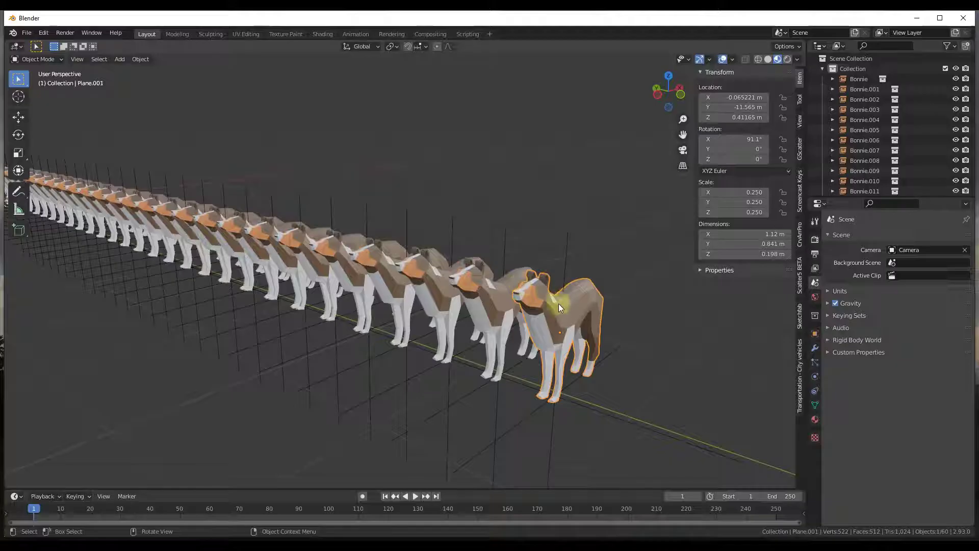
pyautogui.press('Tab')
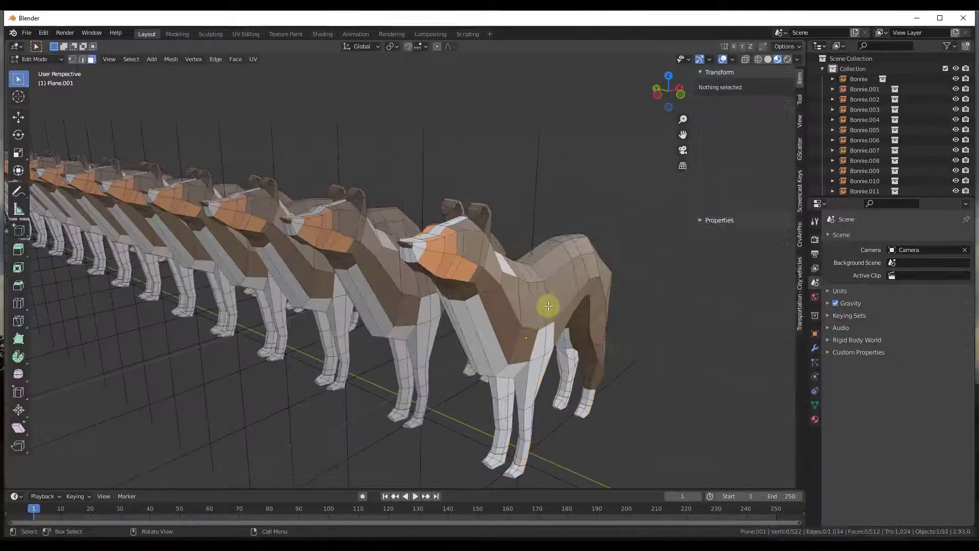
pyautogui.click(562, 288)
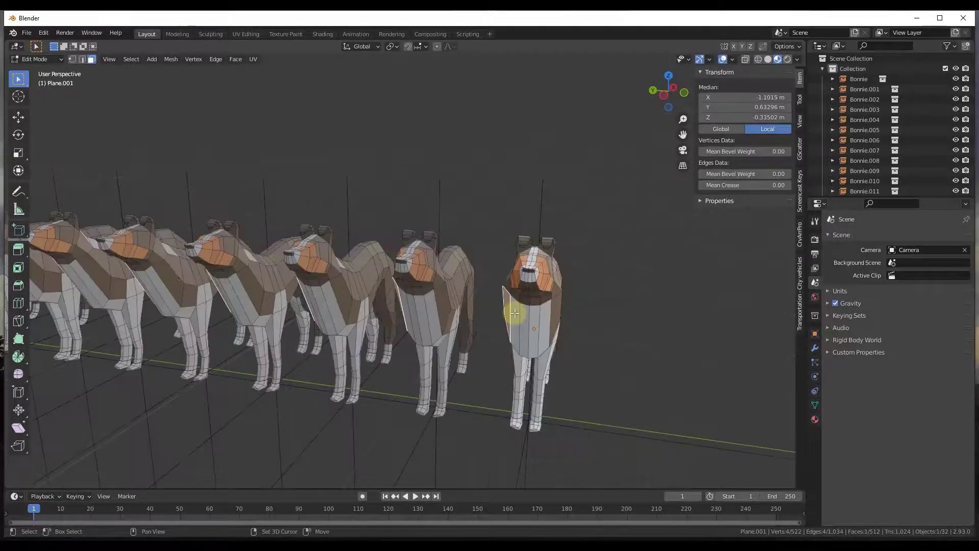
# Step: Scale down the selected chest faces, then orbit to see every dog update
pyautogui.click(530, 302)
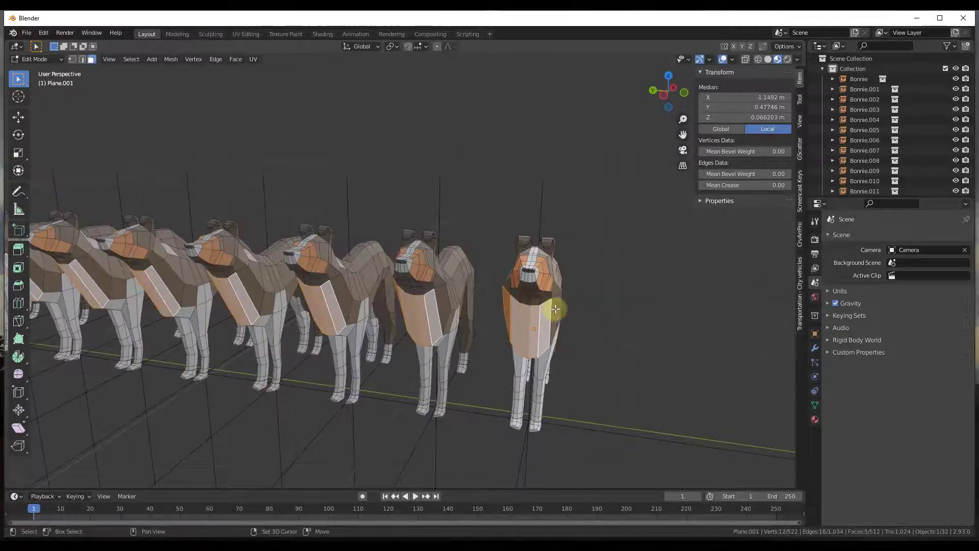
pyautogui.press('s')
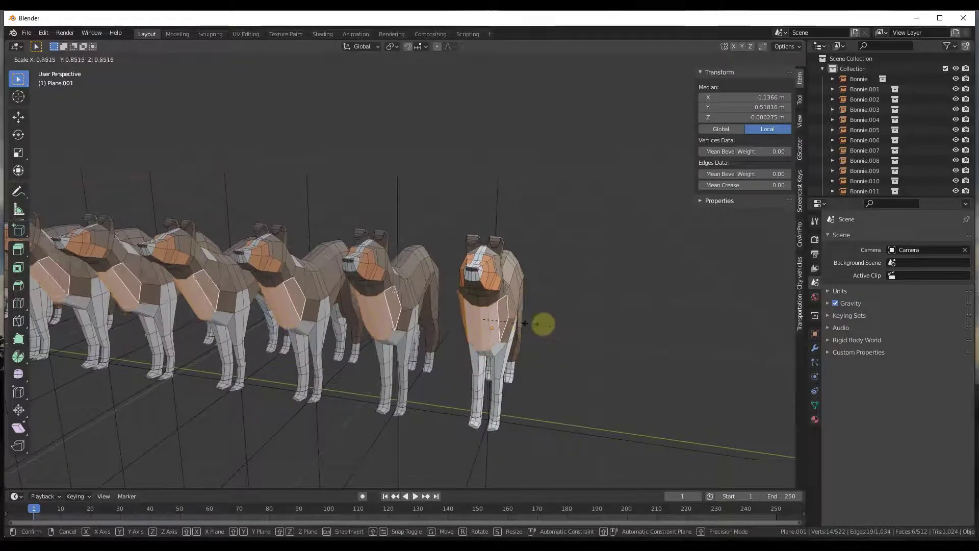
pyautogui.moveTo(518, 322)
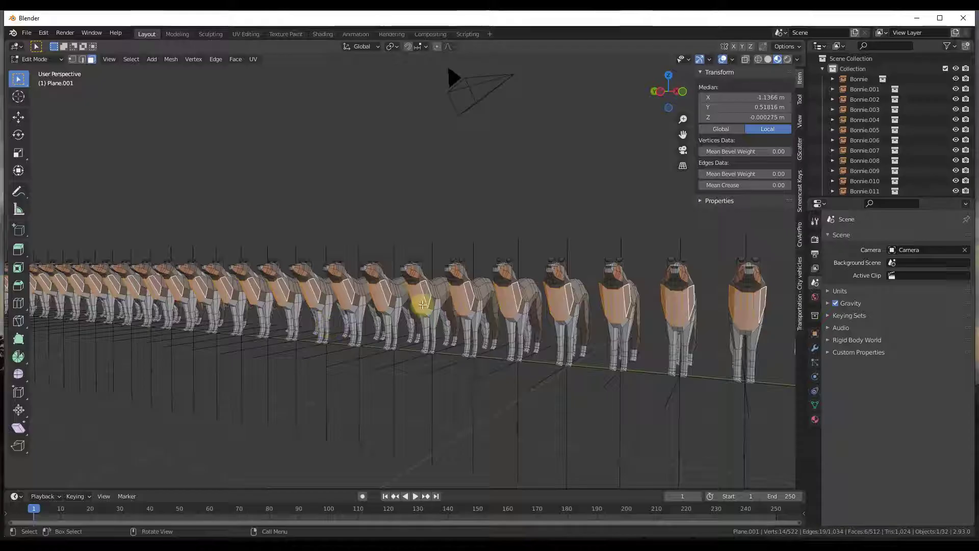
pyautogui.moveTo(422, 305); pyautogui.dragTo(651, 301)
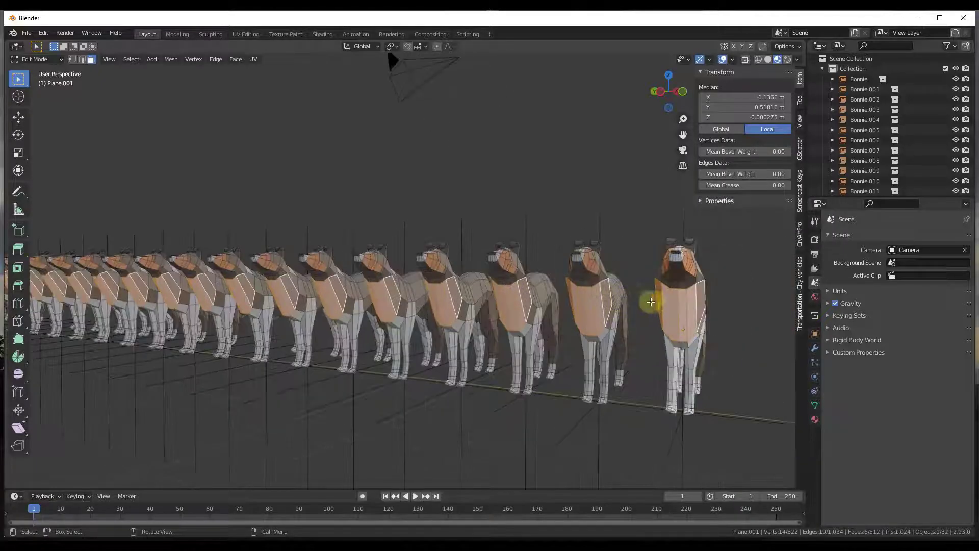